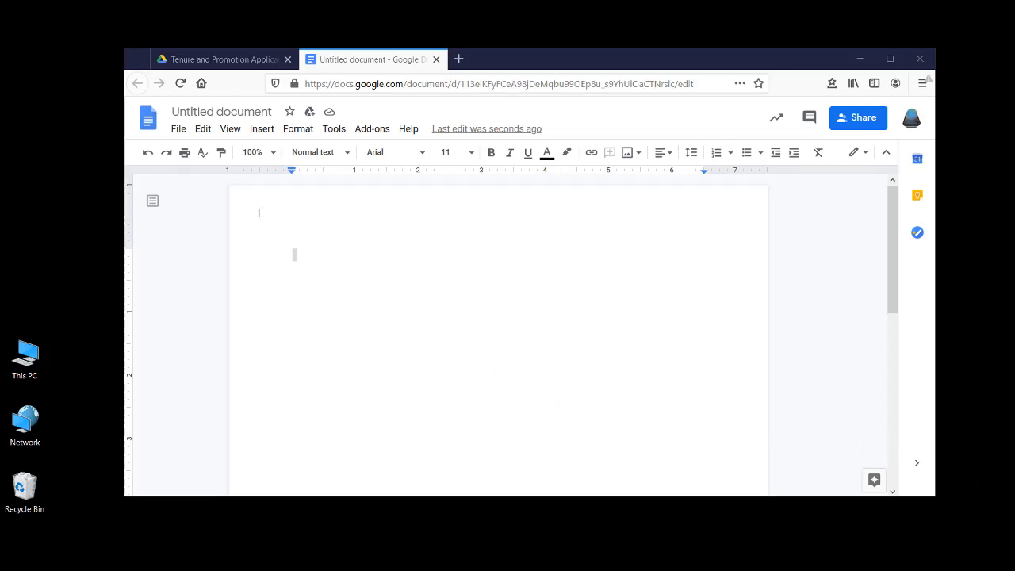
Rename the document title to 'List of Supporting Resources'.
{"action": "left_click", "coordinate": [222, 111]}
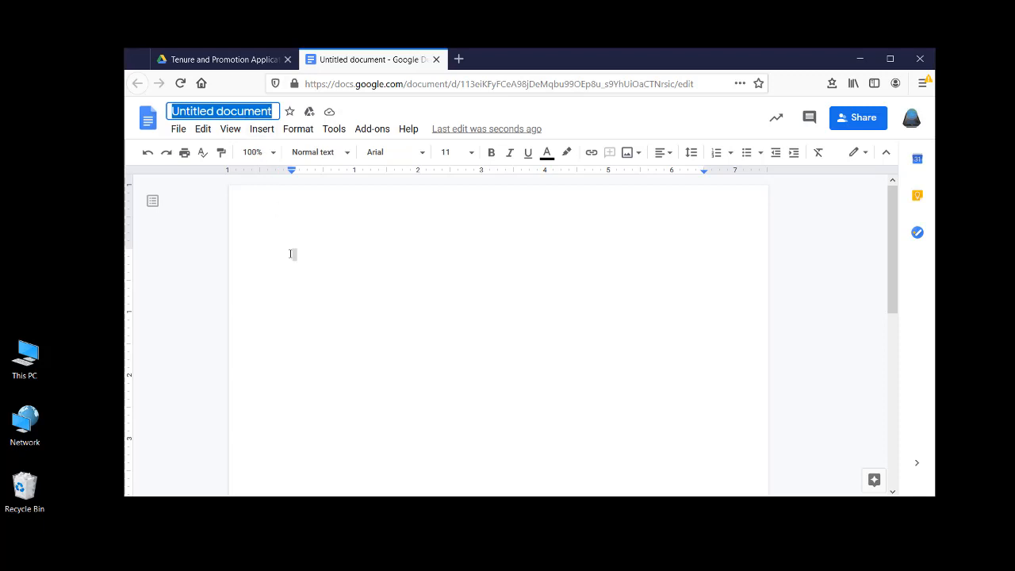
{"action": "type", "text": "List of Supporting Resources"}
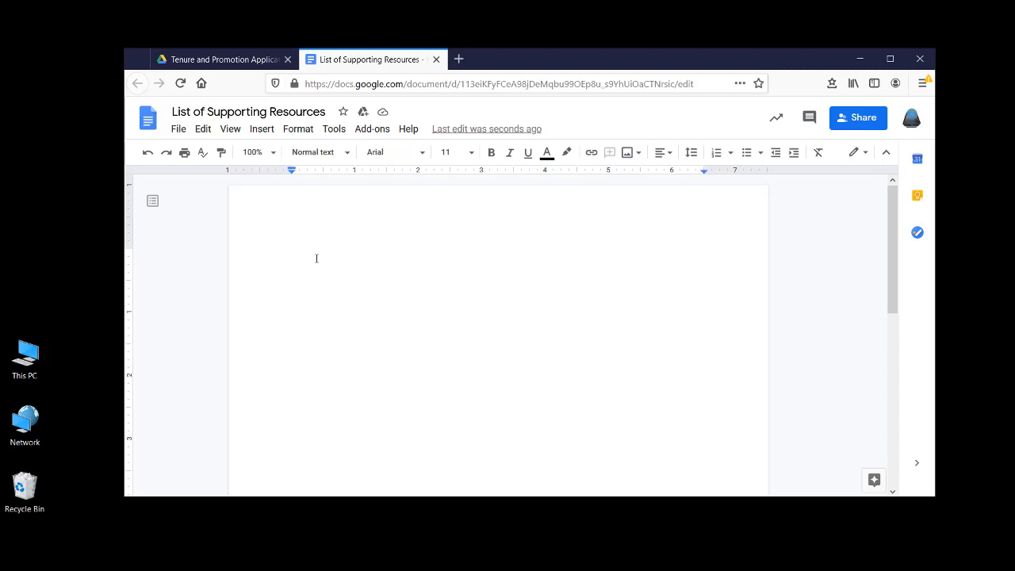
Write the sentence 'Please use this link to view supporting resources.' in the body.
{"action": "type", "text": "Please"}
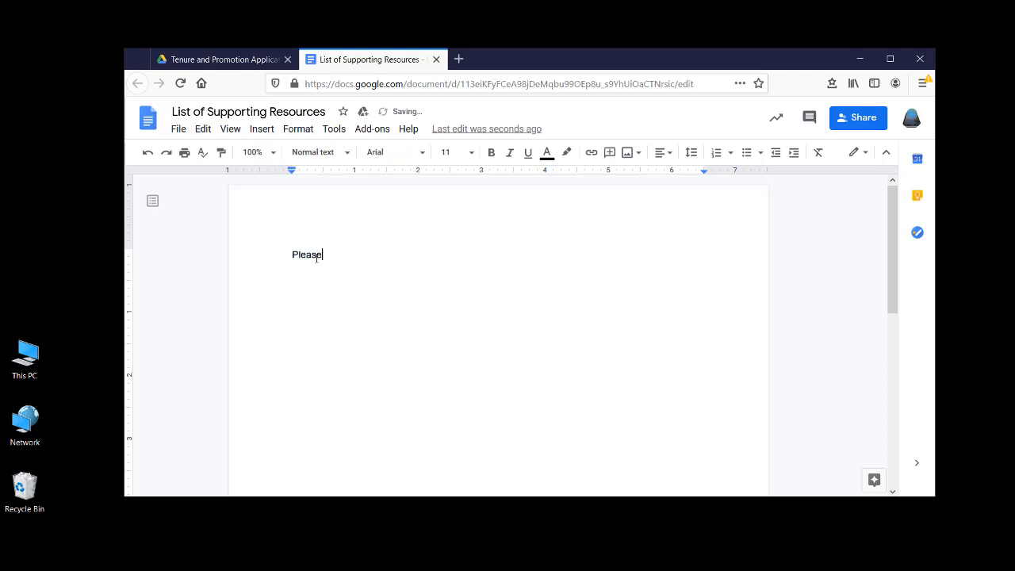
{"action": "type", "text": "use this"}
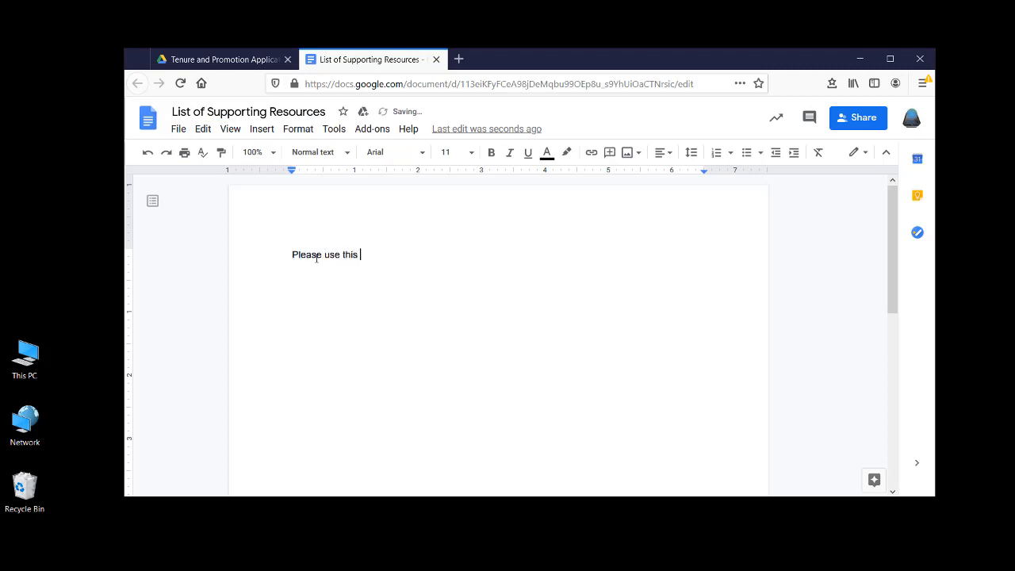
{"action": "type", "text": "link to view sup"}
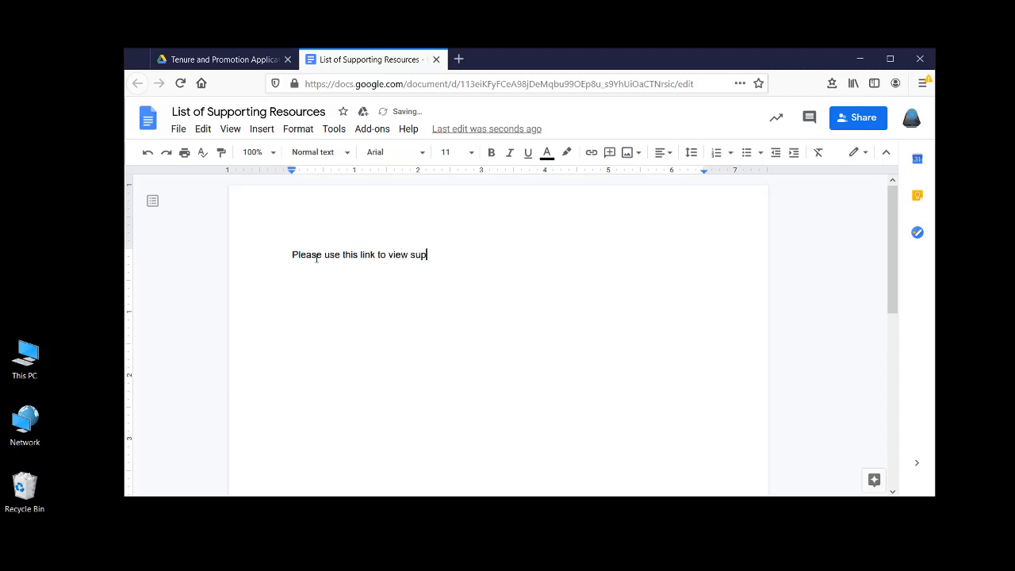
{"action": "type", "text": "porting reso"}
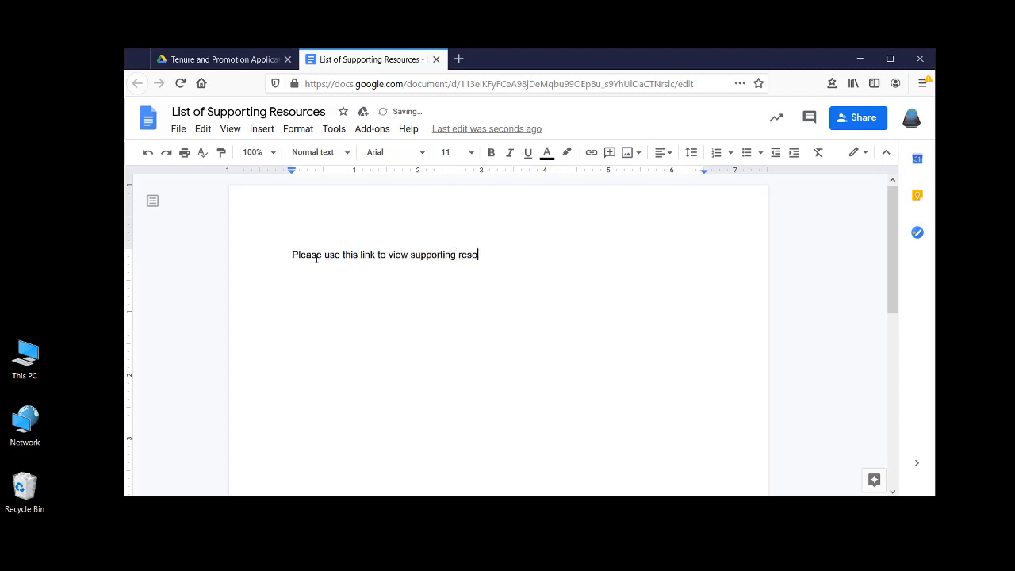
{"action": "type", "text": "urces."}
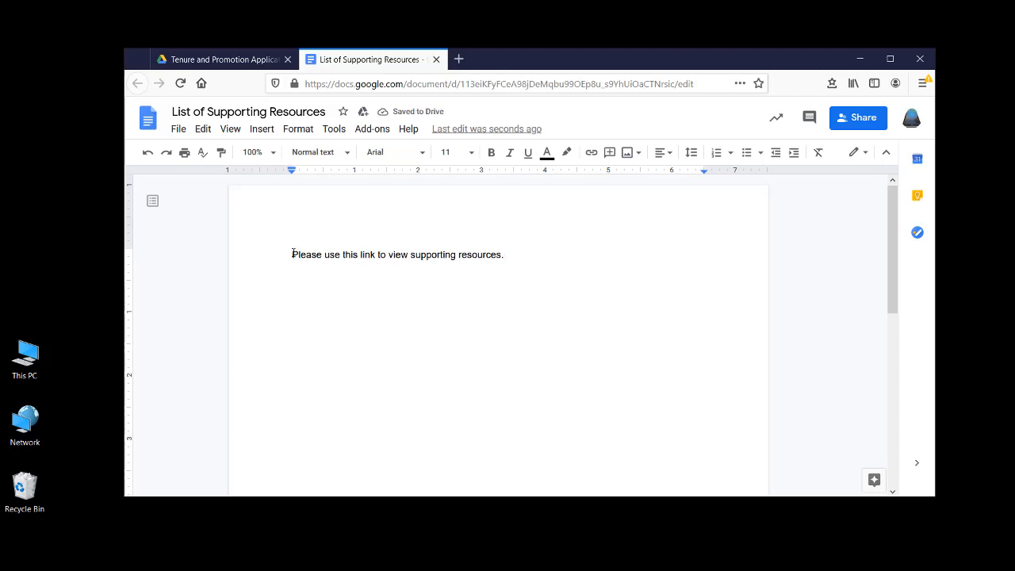
Select the whole sentence and begin inserting a link on it.
{"action": "left_click_drag", "start_coordinate": [292, 254], "coordinate": [457, 254]}
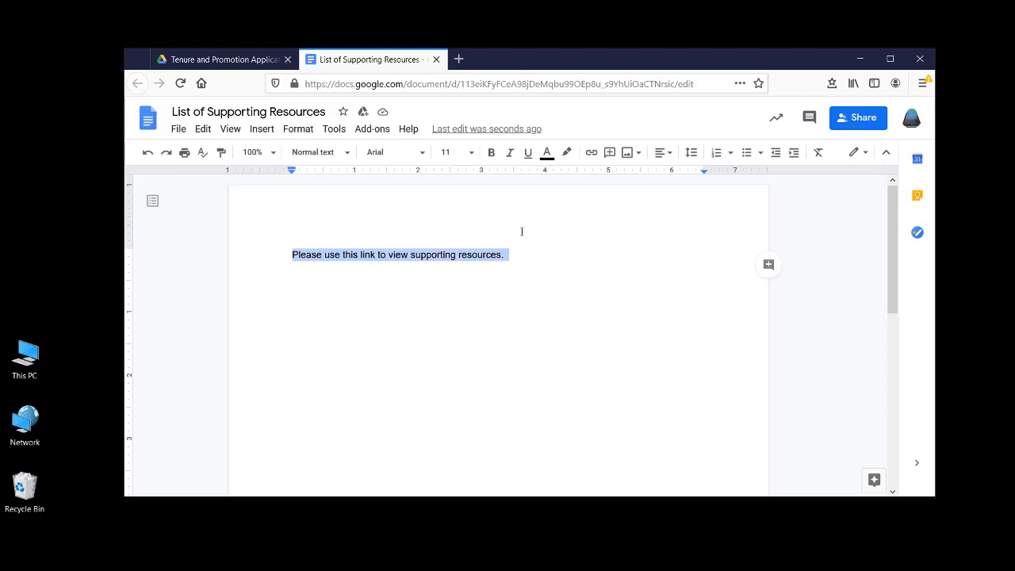
{"action": "left_click", "coordinate": [590, 152]}
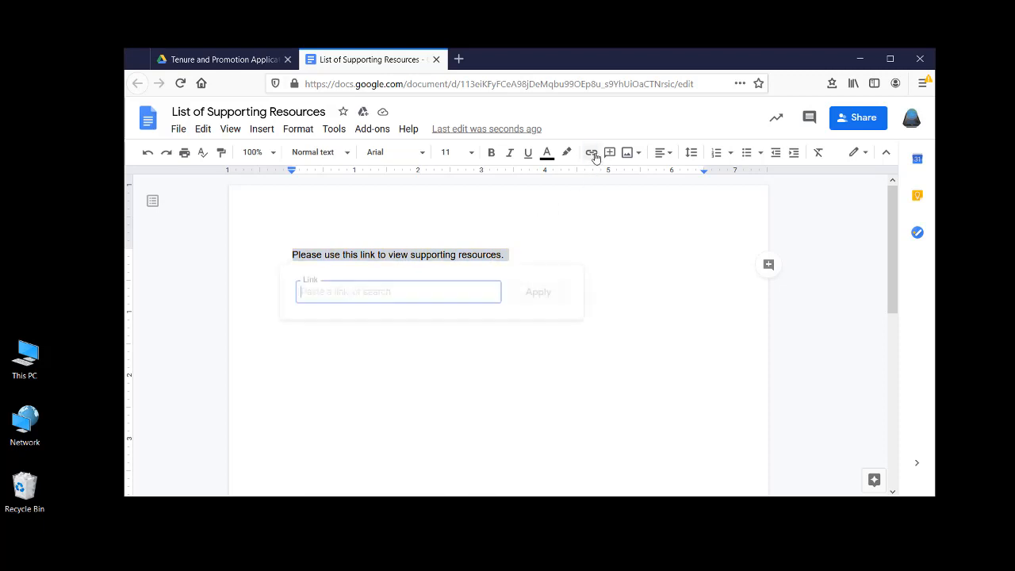